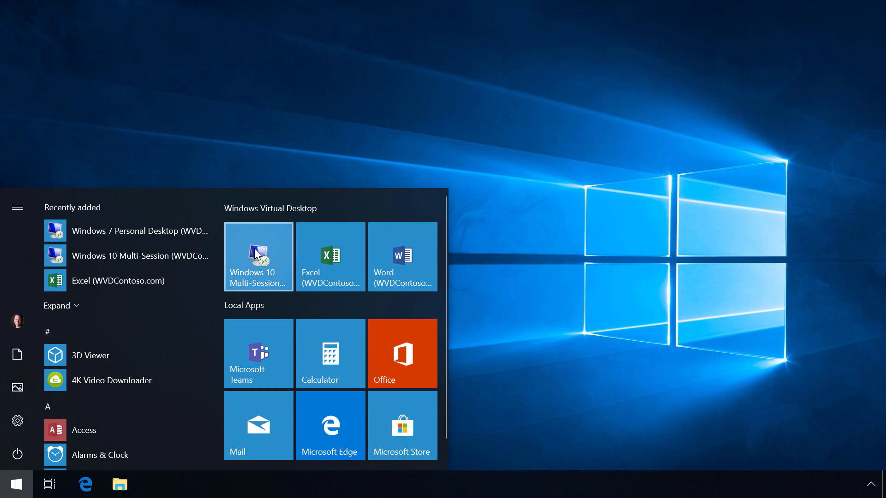
Launch the Windows 10 Multi-Session virtual desktop as a full-screen remote session
click(258, 256)
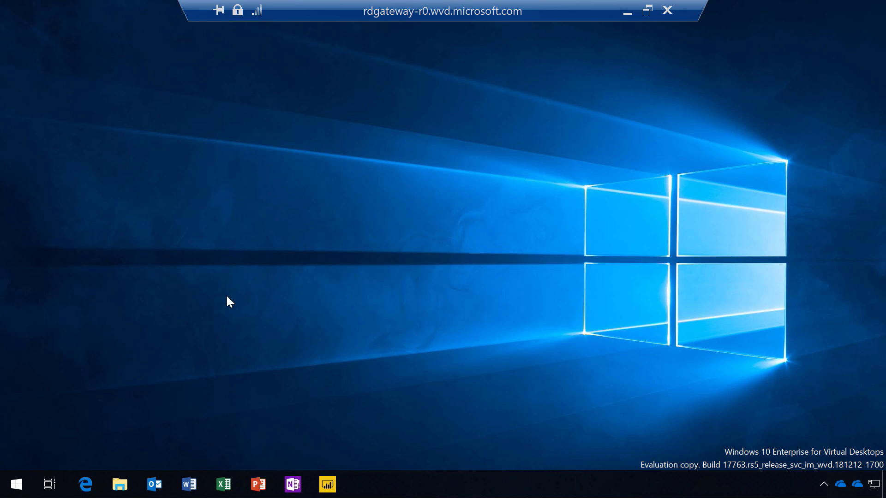